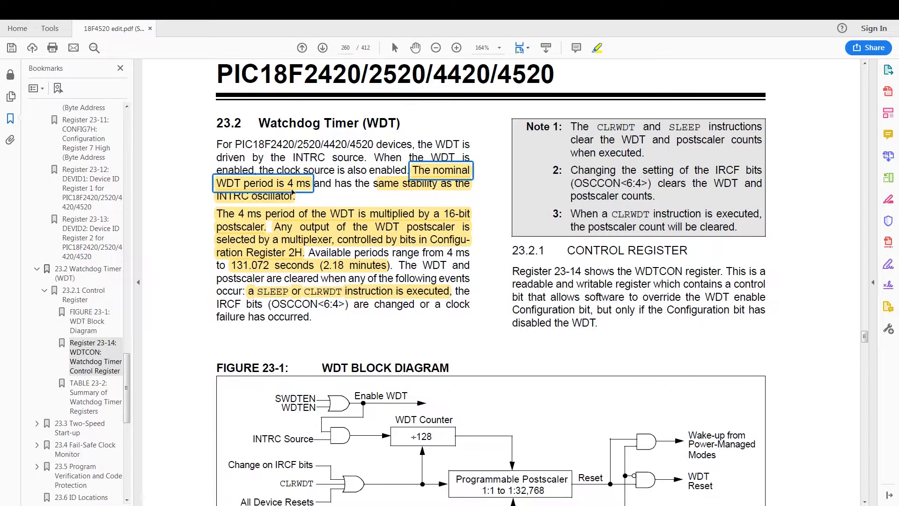
mouse_move(395, 197)
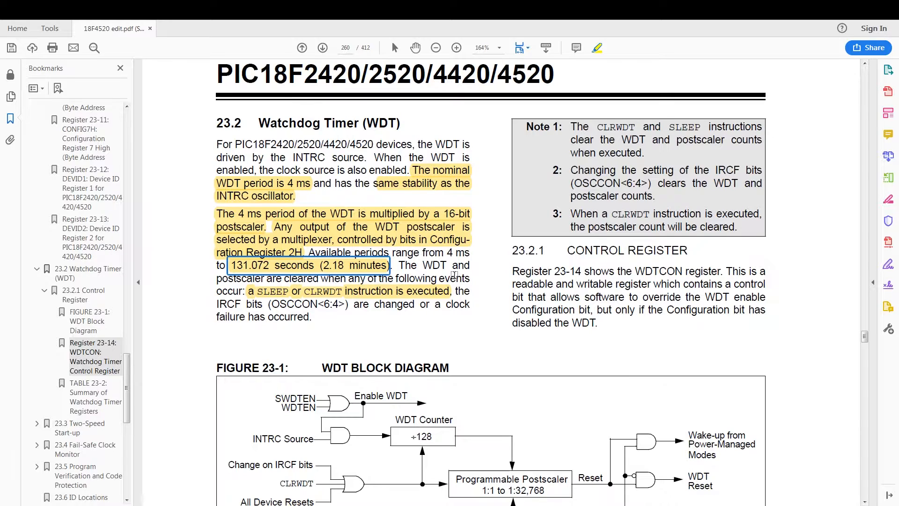
mouse_move(419, 270)
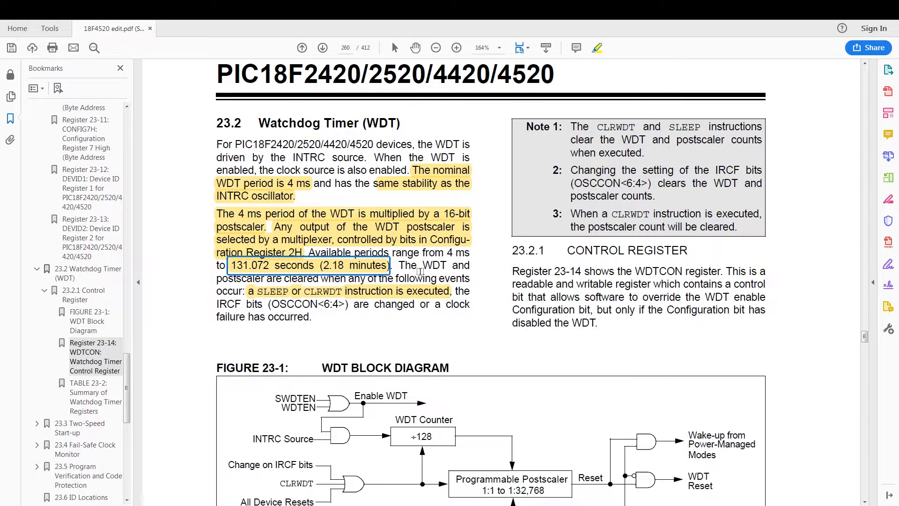
mouse_move(424, 281)
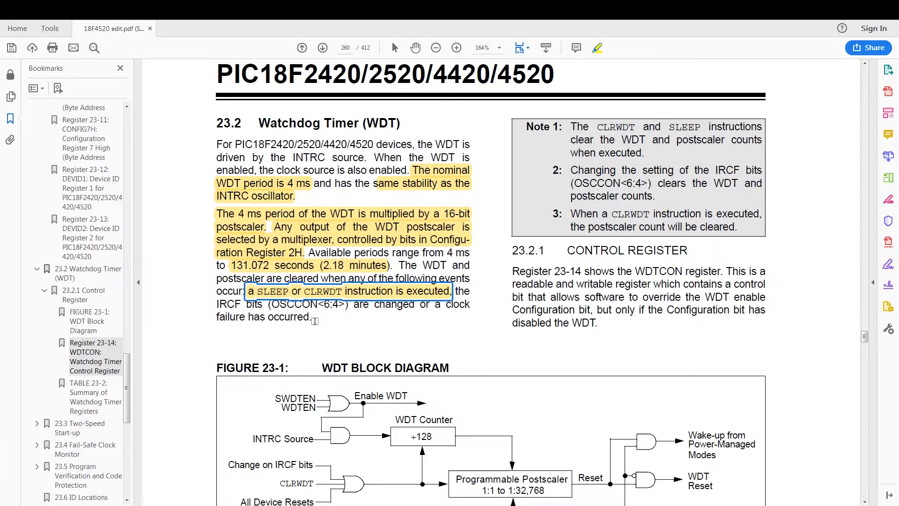
Scroll to Figure 23-1 and mark its Change on IRCF bits and Sleep inputs
scroll(down, 3)
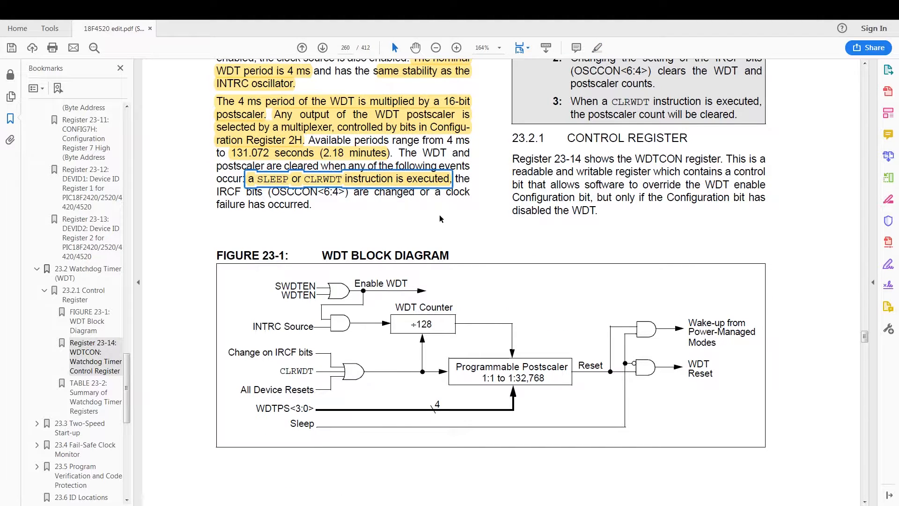
mouse_move(383, 330)
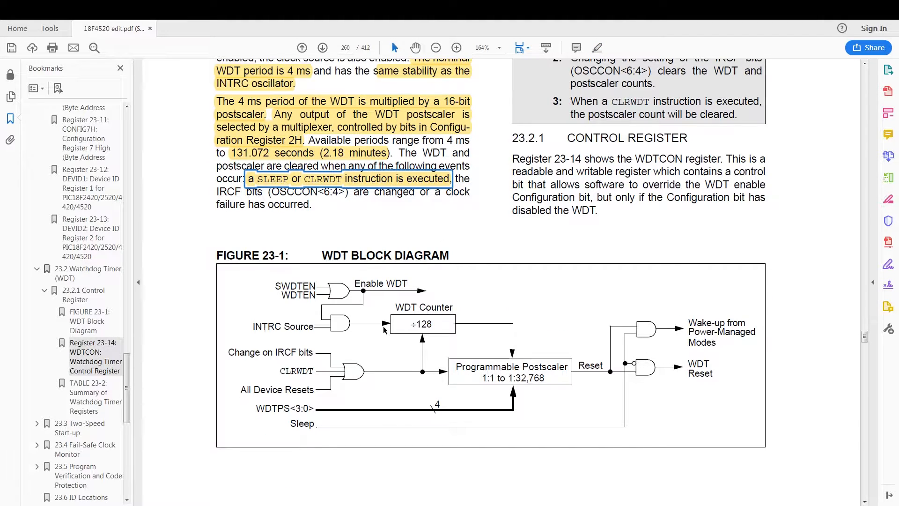
scroll(down, 3)
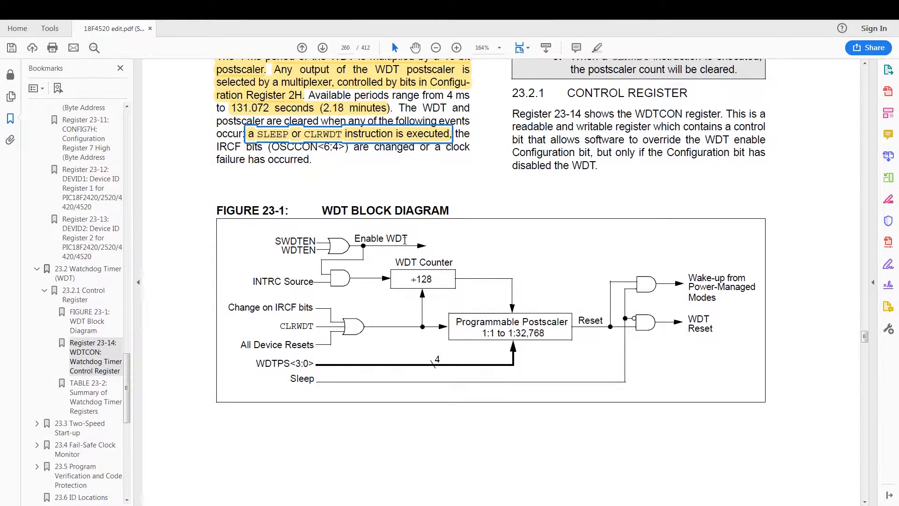
scroll(down, 3)
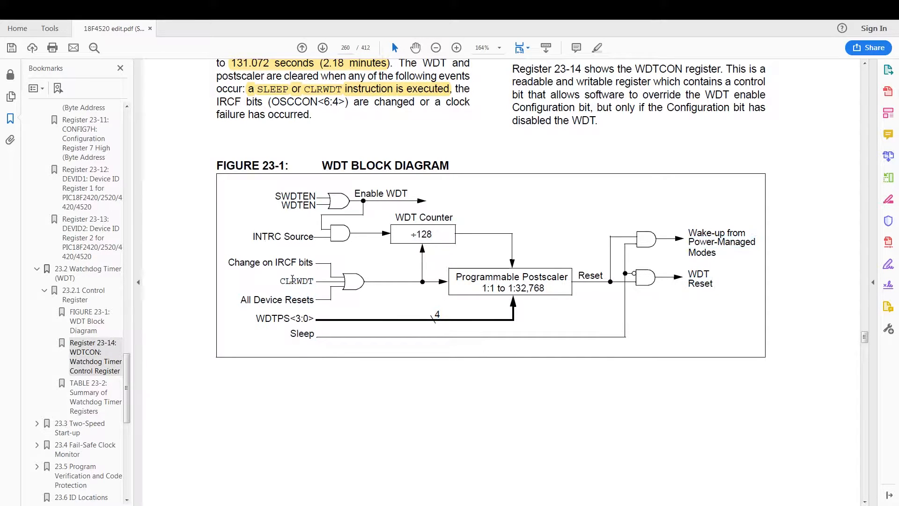
double_click(278, 262)
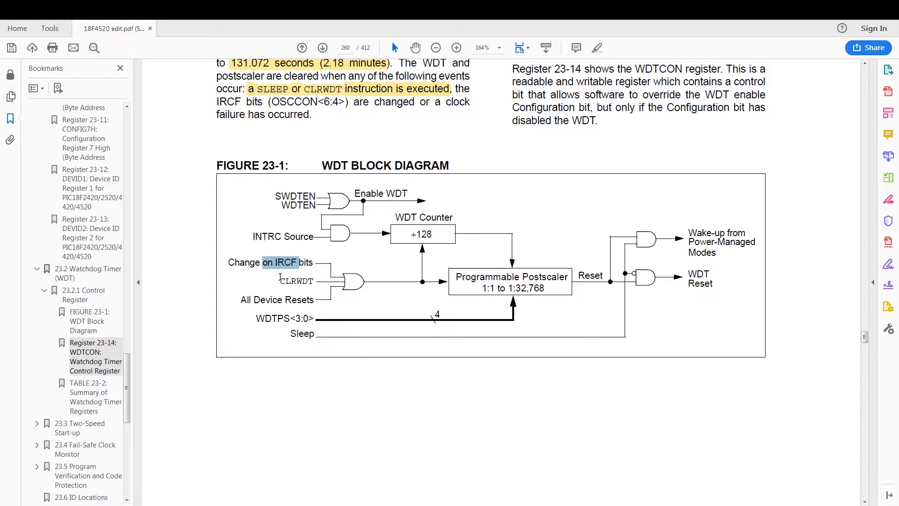
click(282, 263)
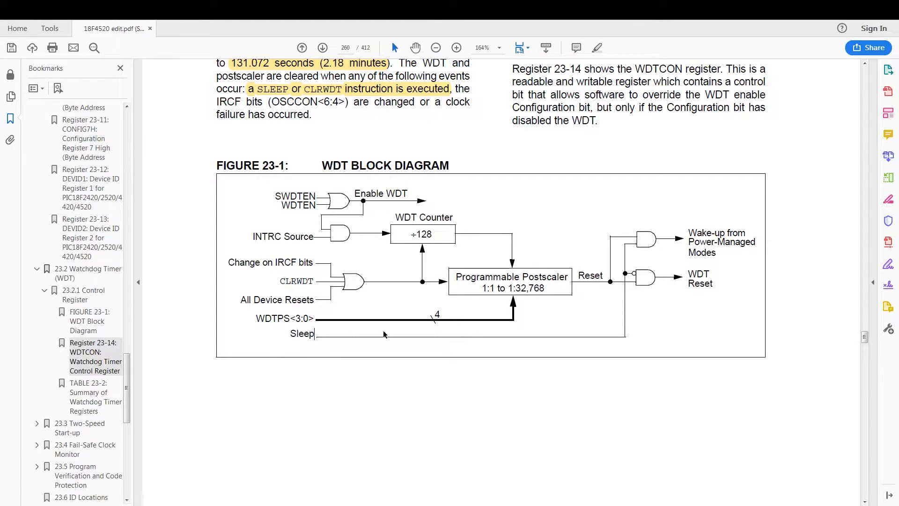
double_click(302, 334)
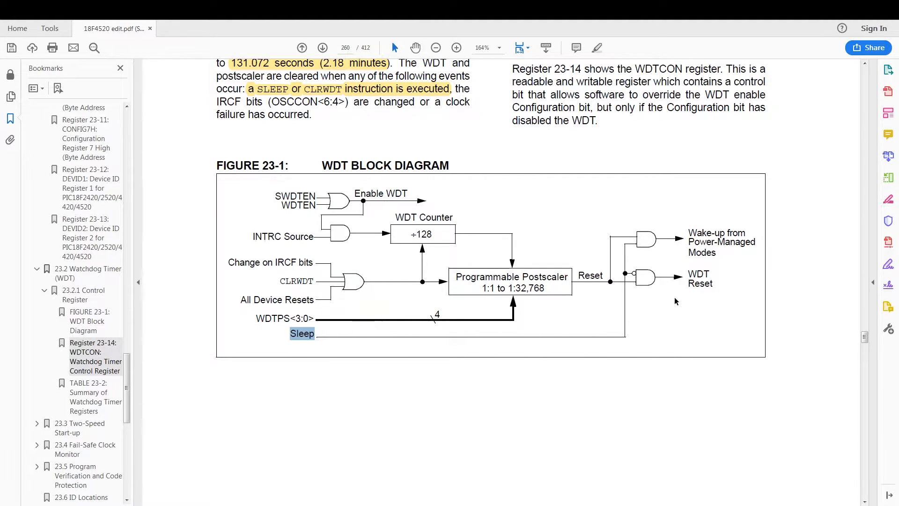
mouse_move(659, 295)
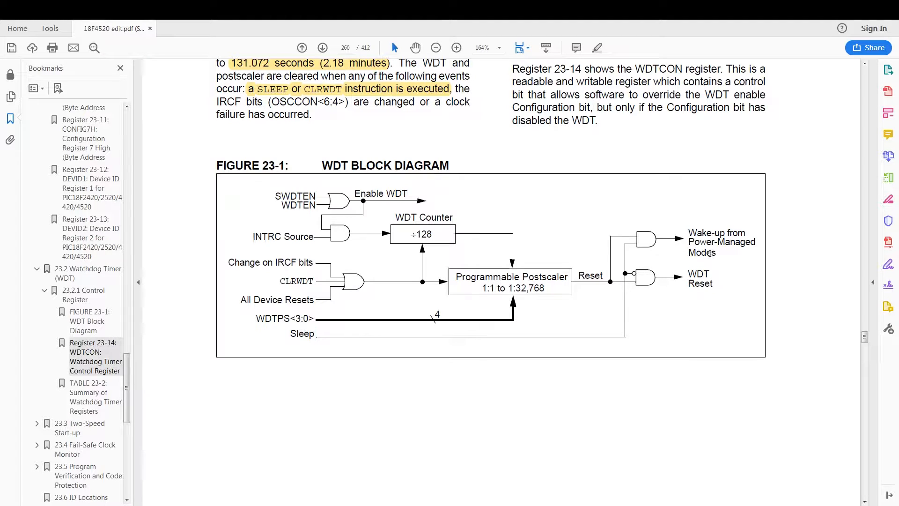
mouse_move(717, 256)
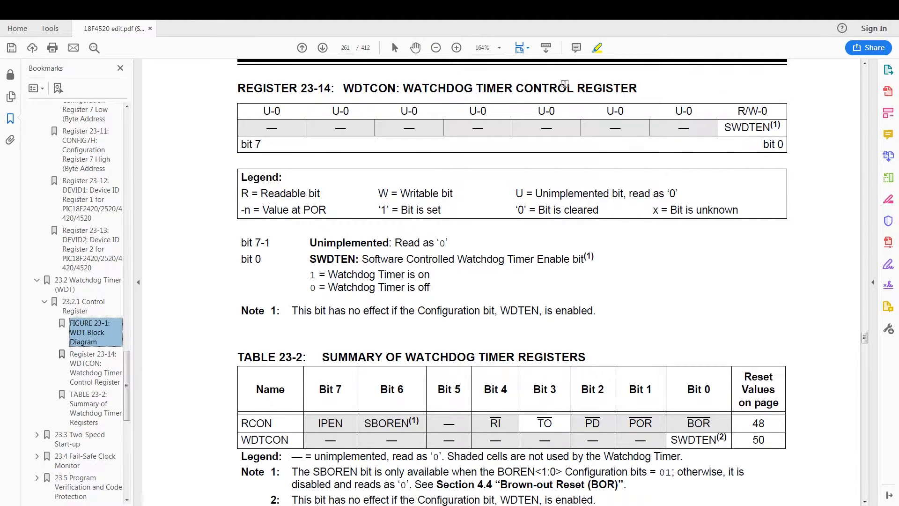
mouse_move(298, 371)
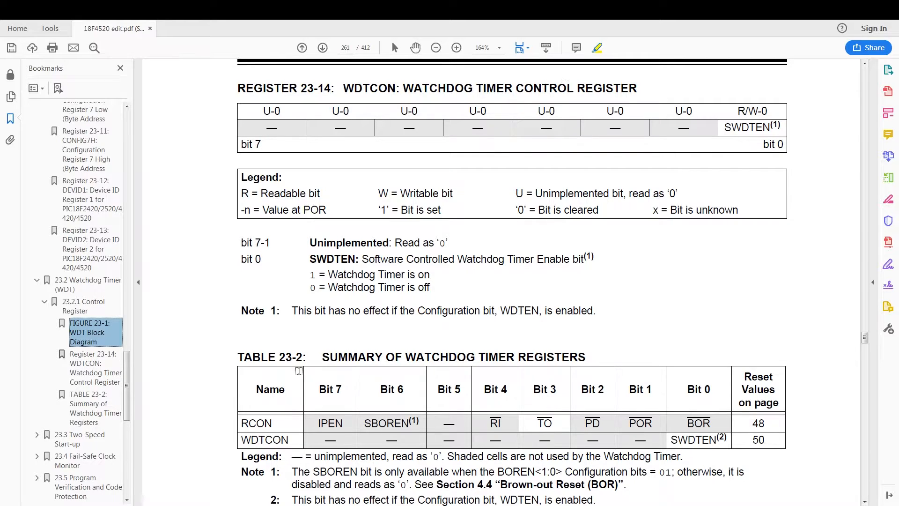
Highlight 'bit 0' and the SWDTEN Software Controlled Watchdog Timer Enable description on page 261
double_click(251, 259)
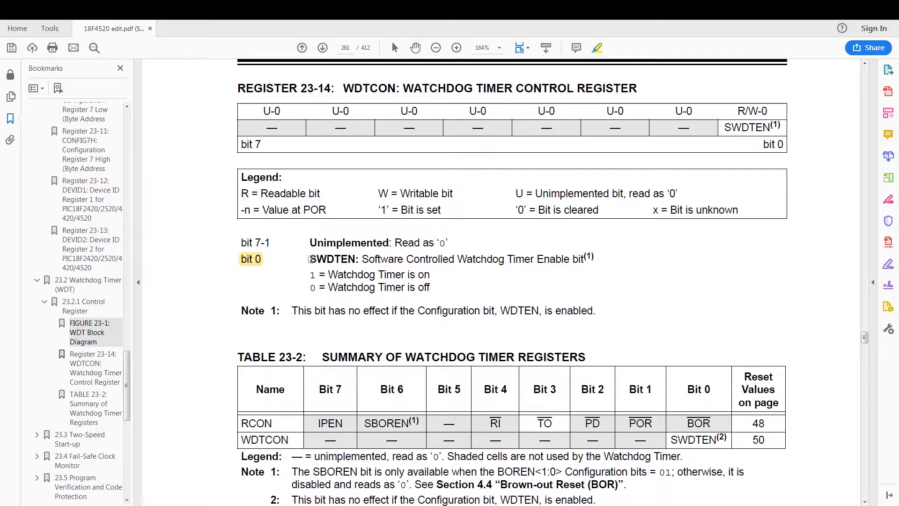
drag(309, 259, 585, 259)
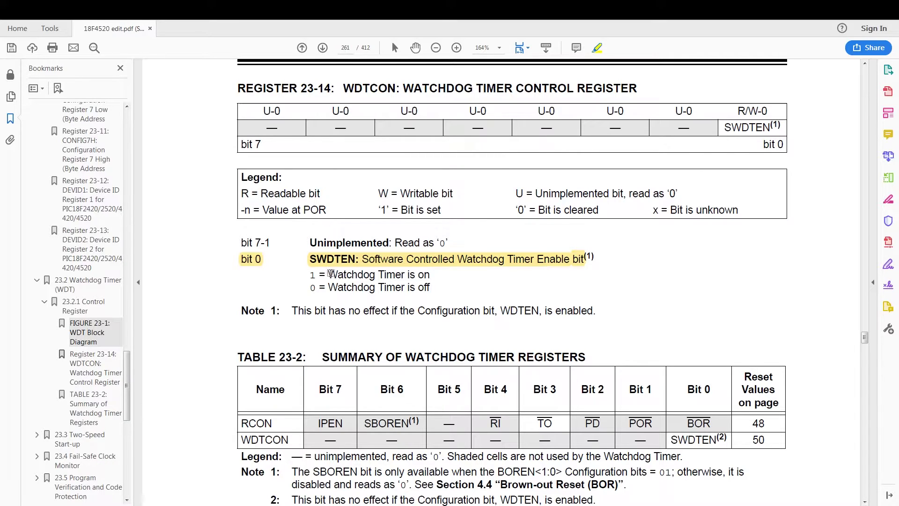
mouse_move(343, 300)
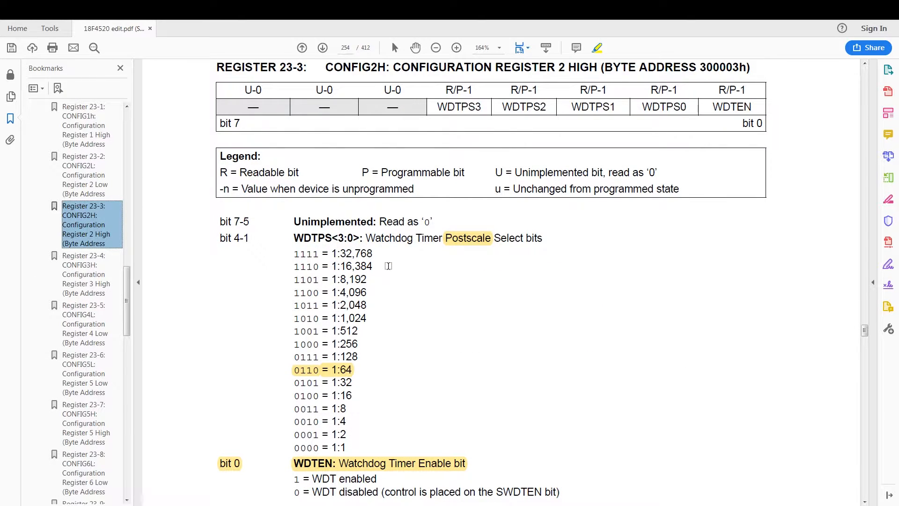
mouse_move(401, 243)
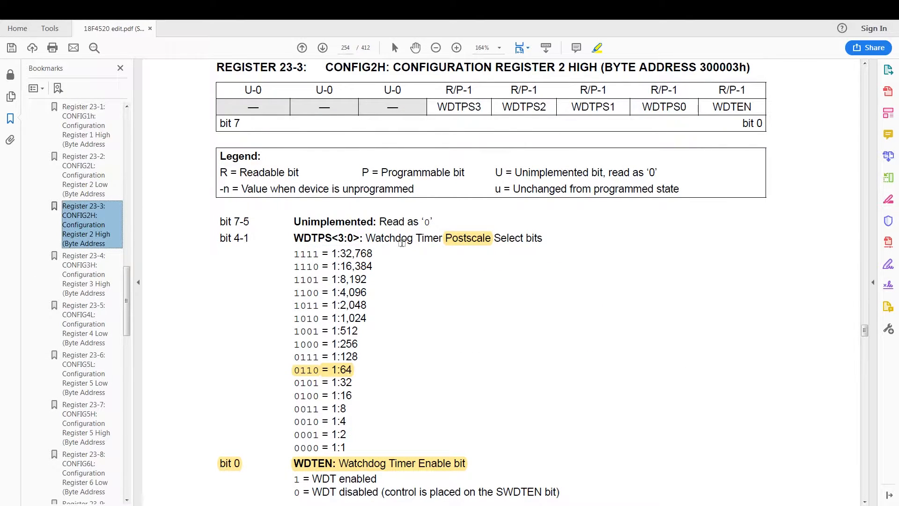
Scroll through CONFIG2H to the WDTPS 0110 = 1:64 postscale entry and WDTEN bit
scroll(down, 3)
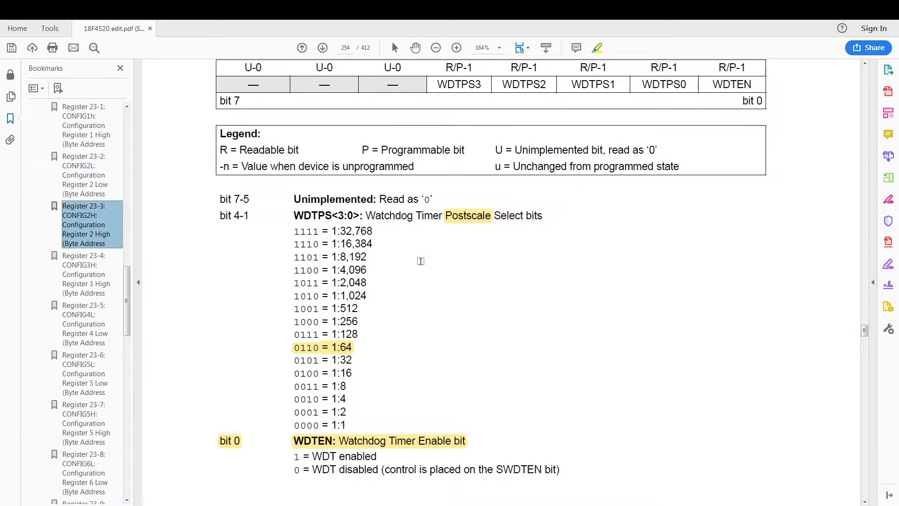
scroll(down, 3)
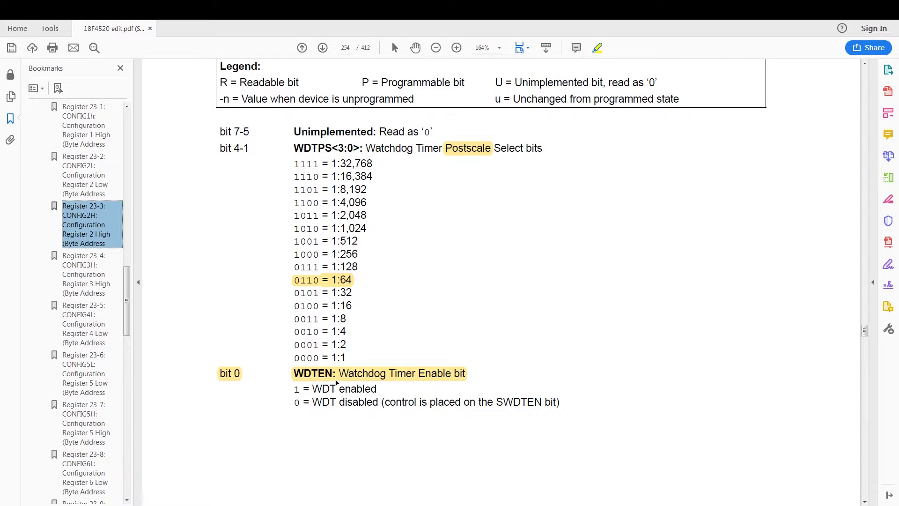
mouse_move(91, 239)
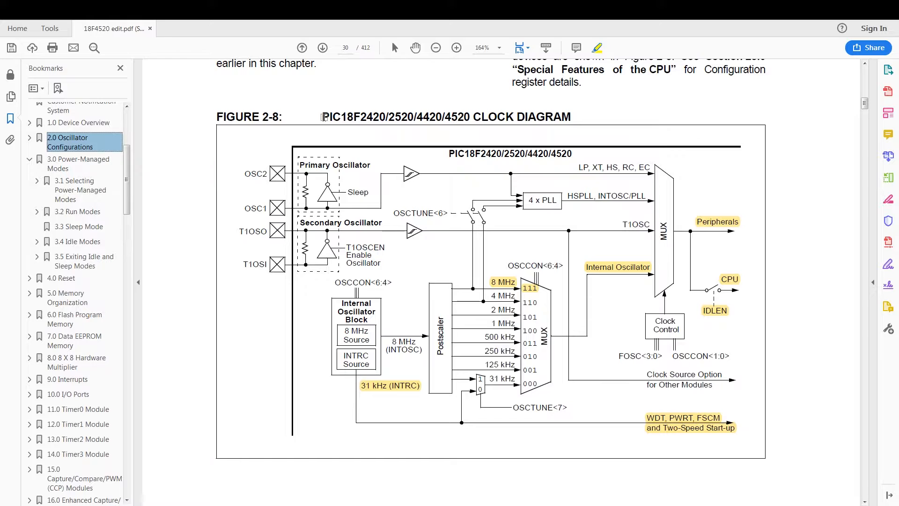
mouse_move(334, 123)
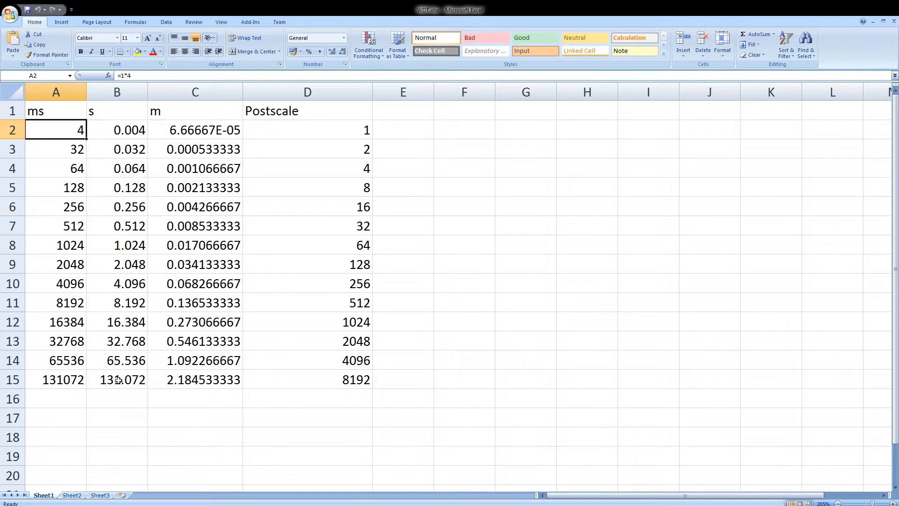
Inspect the Excel cells for the 131.072-second value and the minutes formula
click(120, 380)
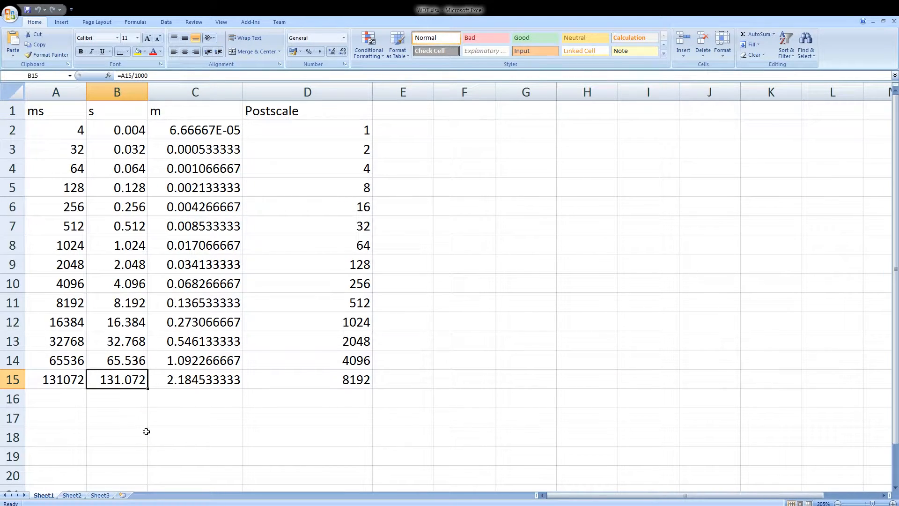
mouse_move(183, 383)
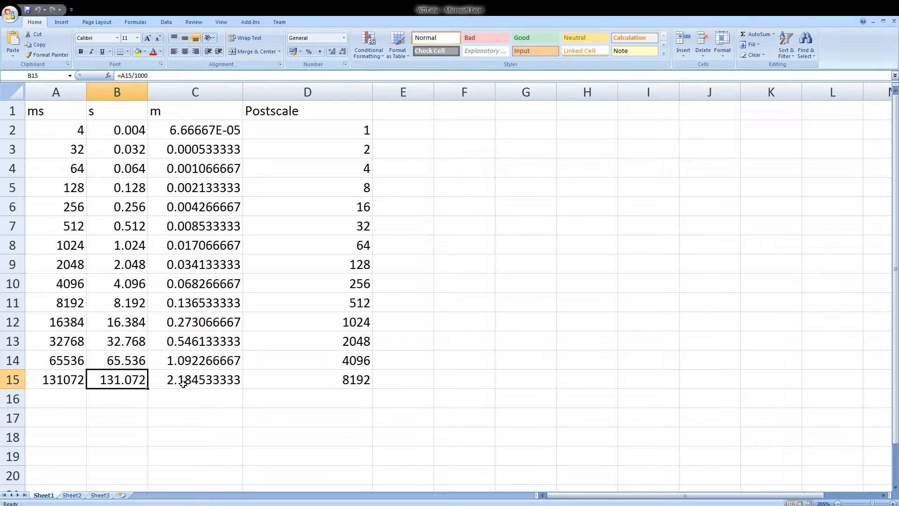
click(117, 283)
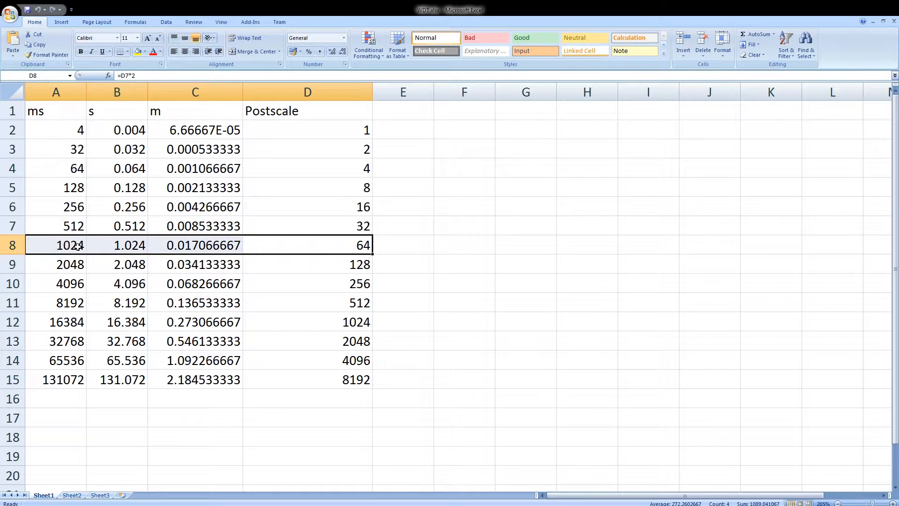
mouse_move(175, 175)
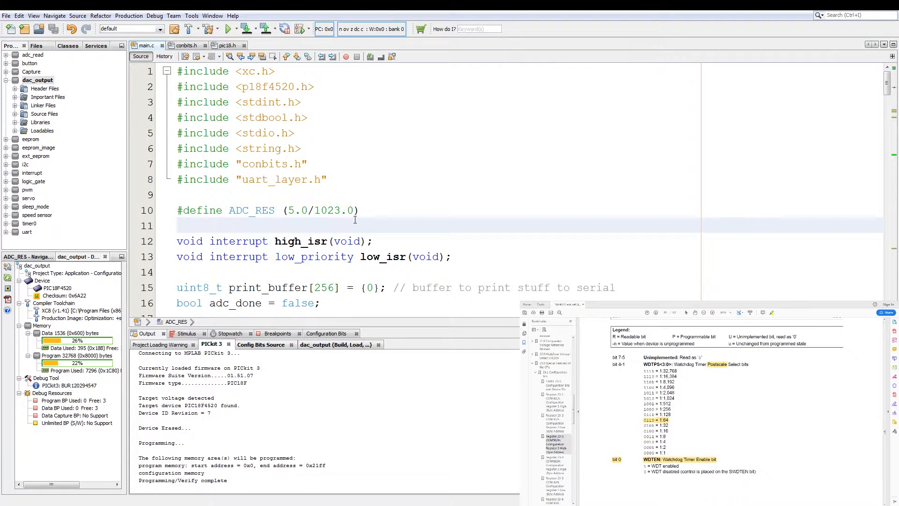
Show conbits.h and scroll to the CONFIG2H pragmas WDT = ON and WDTPS = 64
click(184, 226)
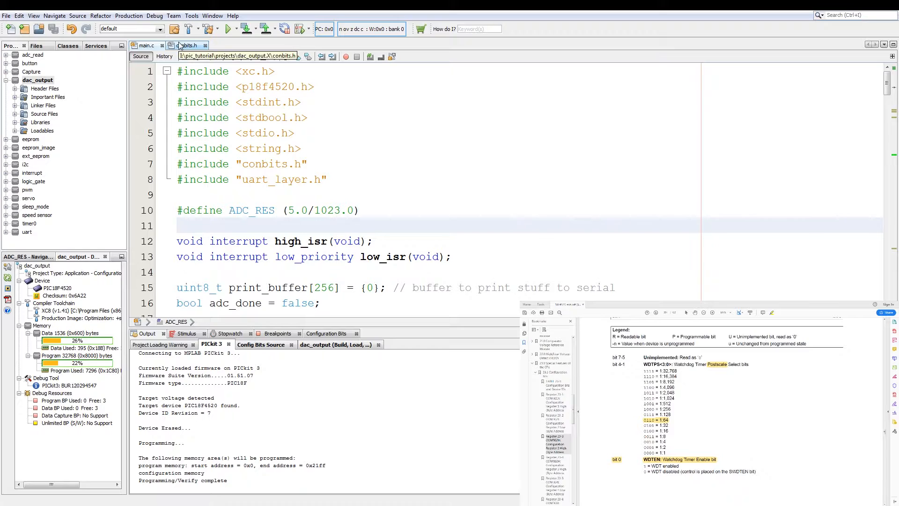
scroll(down, 3)
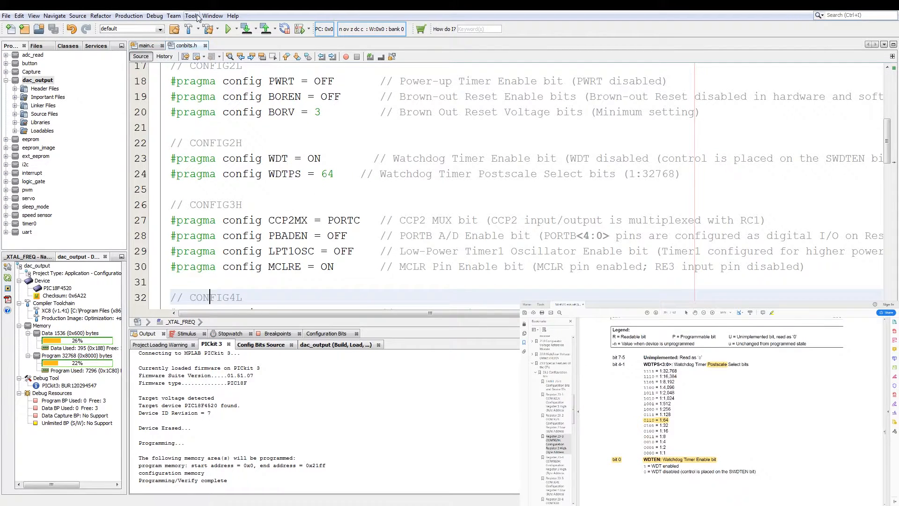
Open Configuration Bits from the Window menu's PIC Memory Views
click(212, 16)
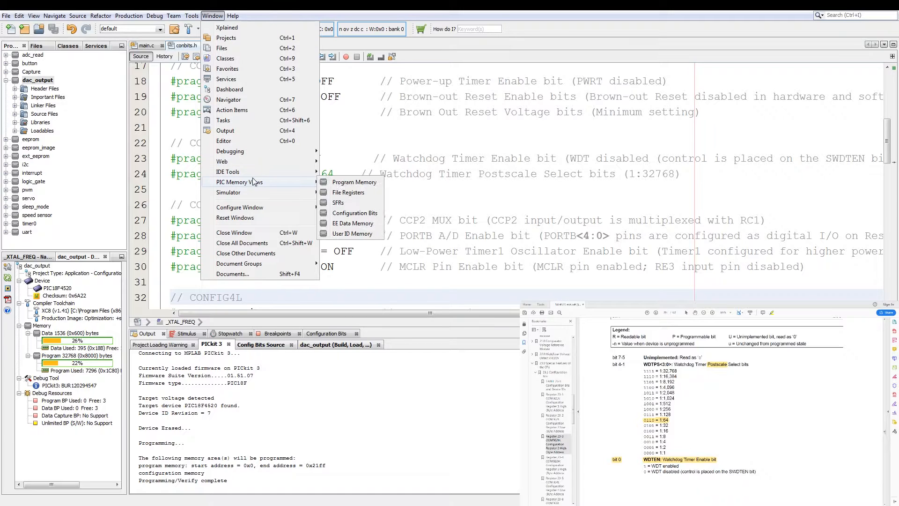
mouse_move(355, 213)
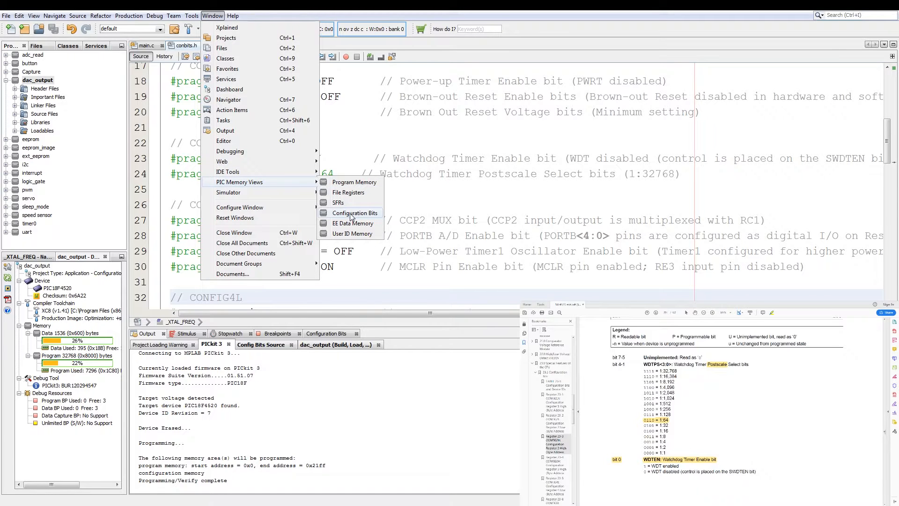
click(351, 212)
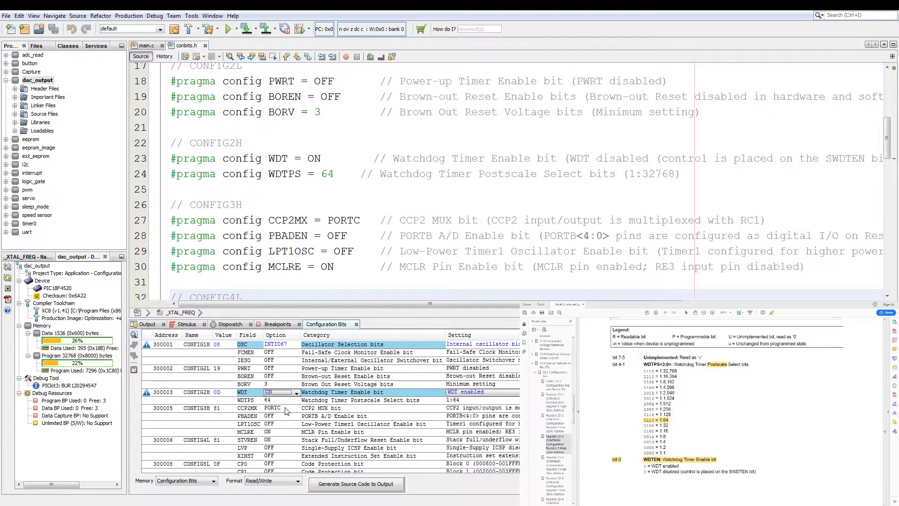
click(292, 400)
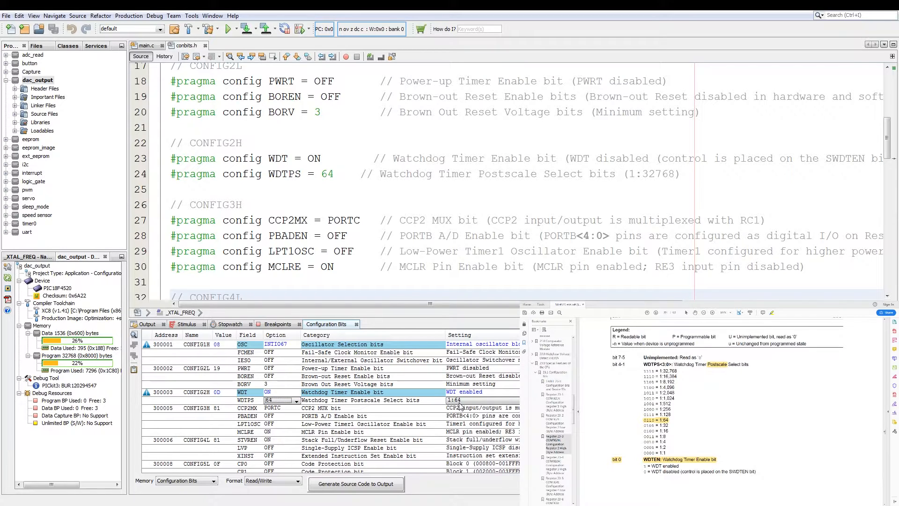
click(299, 400)
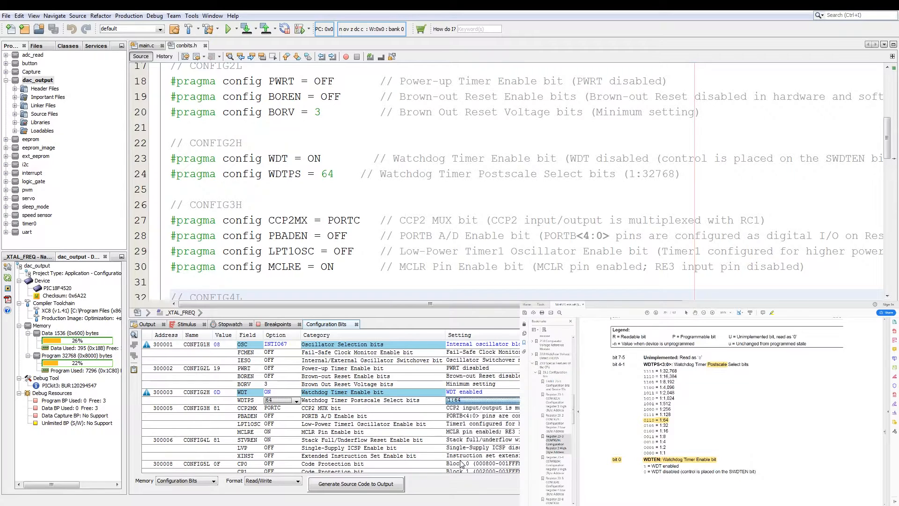
click(273, 392)
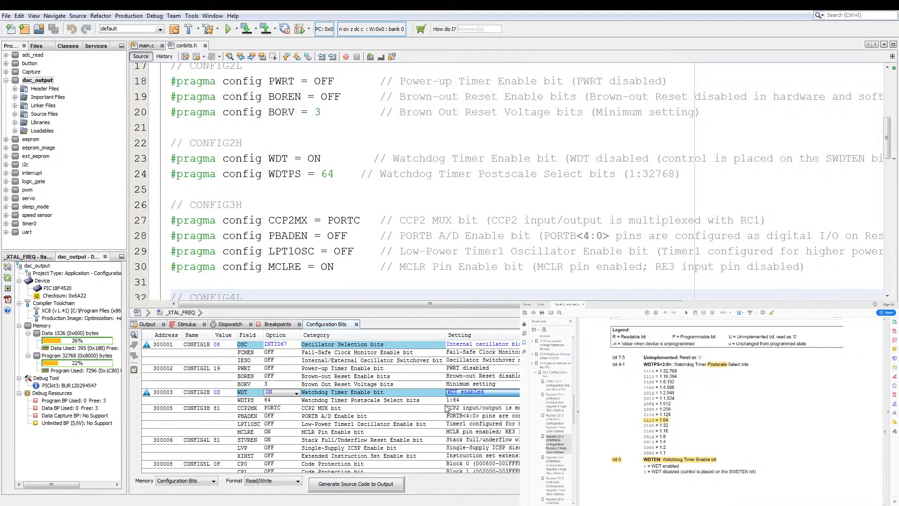
mouse_move(451, 404)
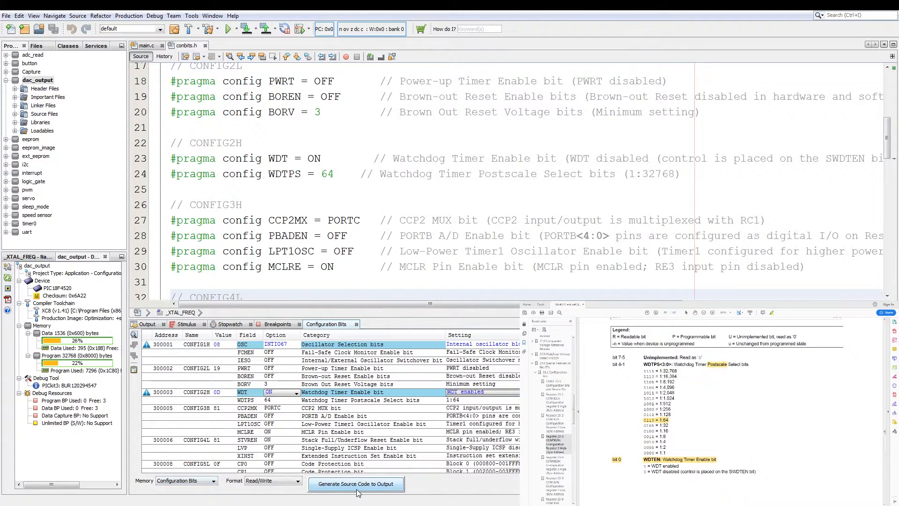
Generate configuration source and compare its WDT = ON and WDTPS = 64 settings
click(354, 483)
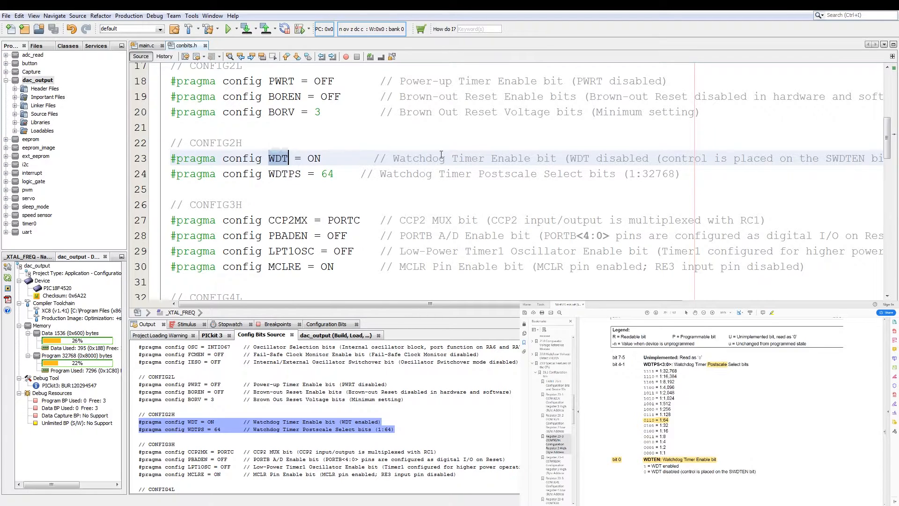
click(326, 155)
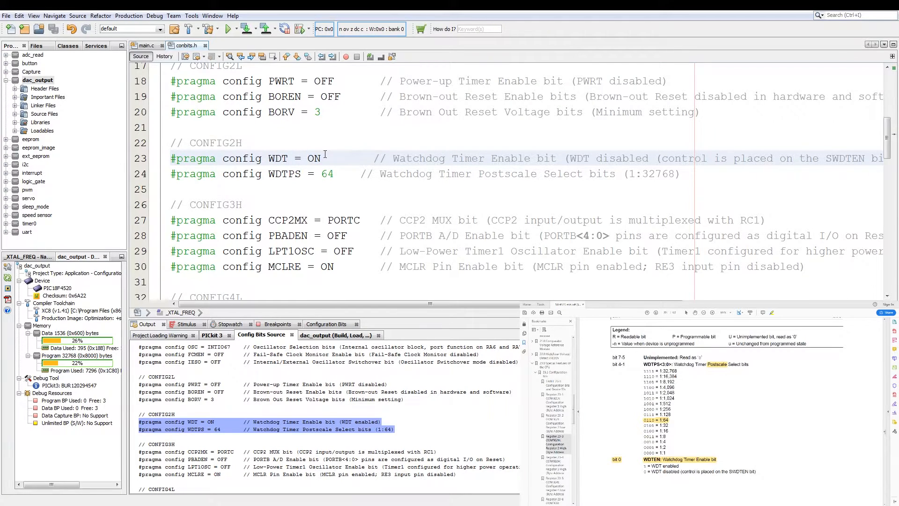
double_click(284, 174)
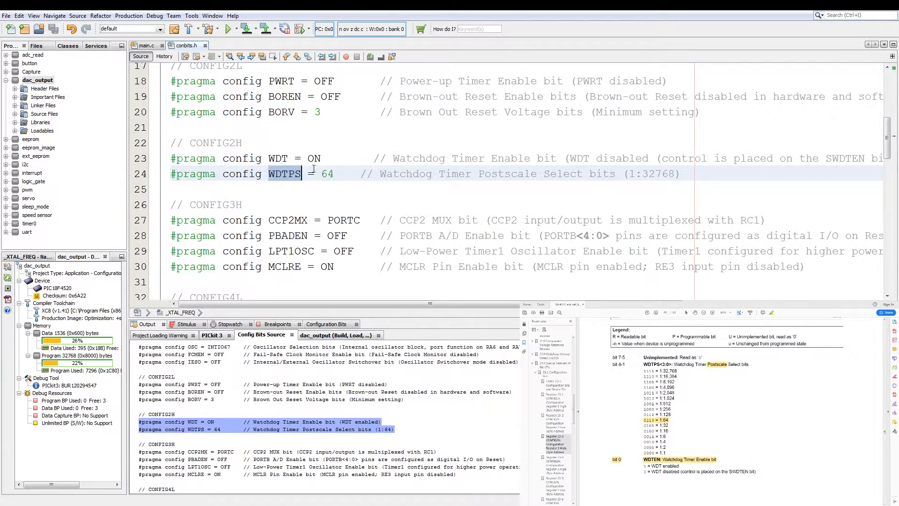
double_click(327, 174)
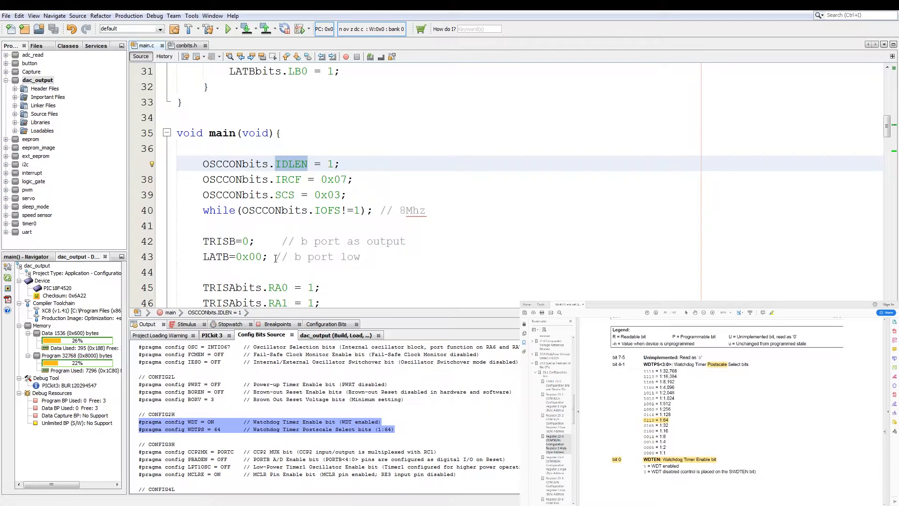
Scroll main.c through the oscillator, port and UART setup to the delaywdt_ms(2000) call
scroll(down, 3)
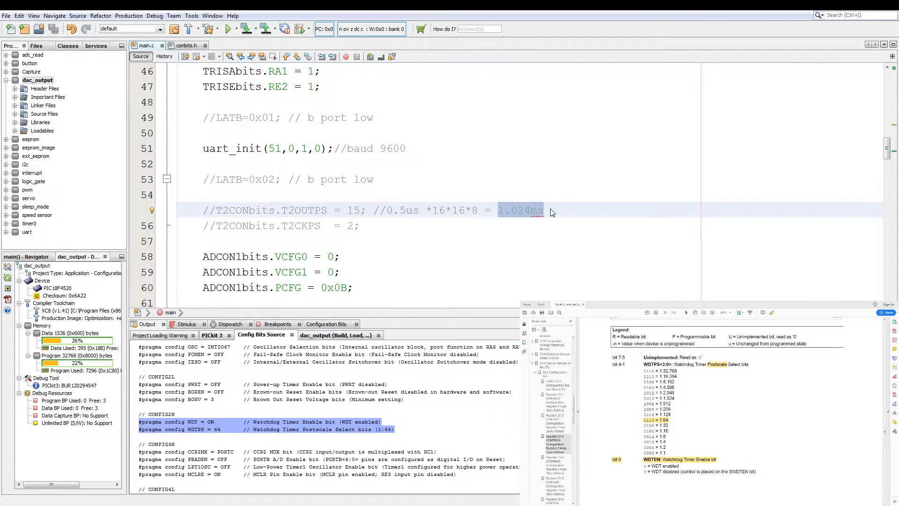
scroll(down, 3)
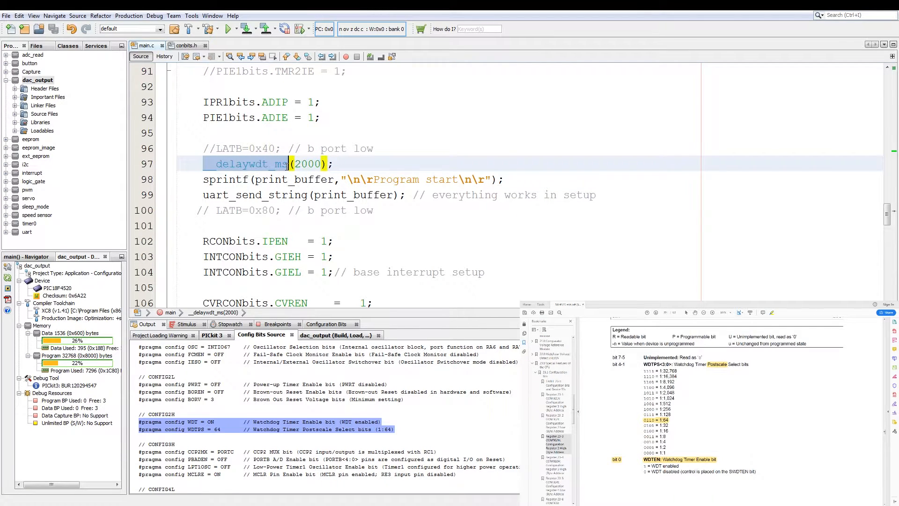
Insert 'wd' into the 2000 ms startup delay call name
click(249, 164)
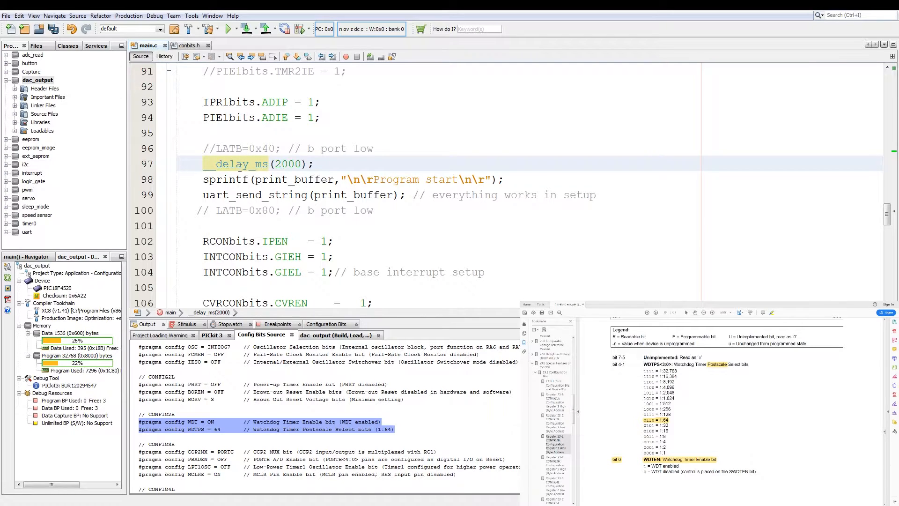
text(wd)
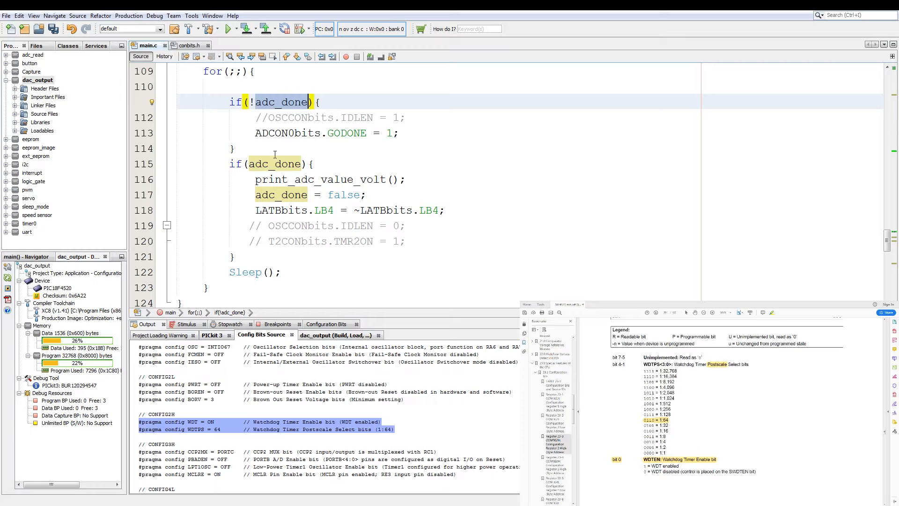
drag(253, 179, 439, 210)
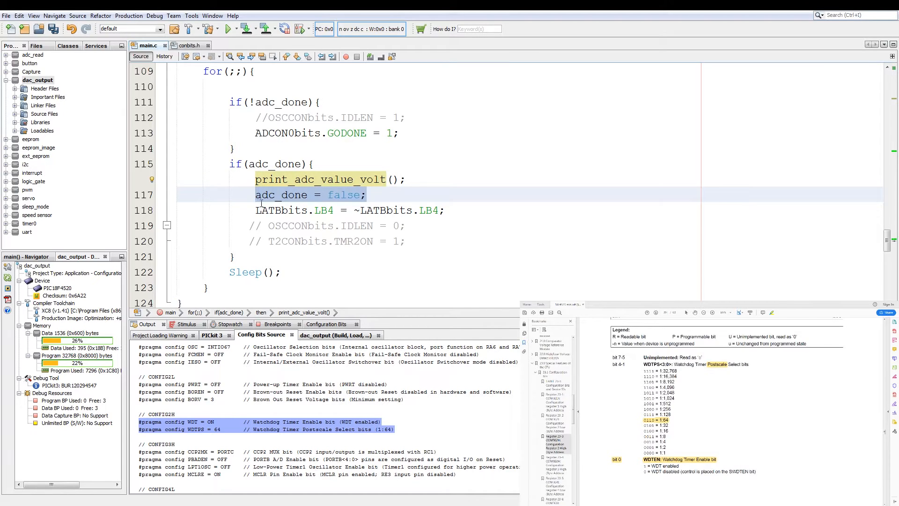
click(261, 209)
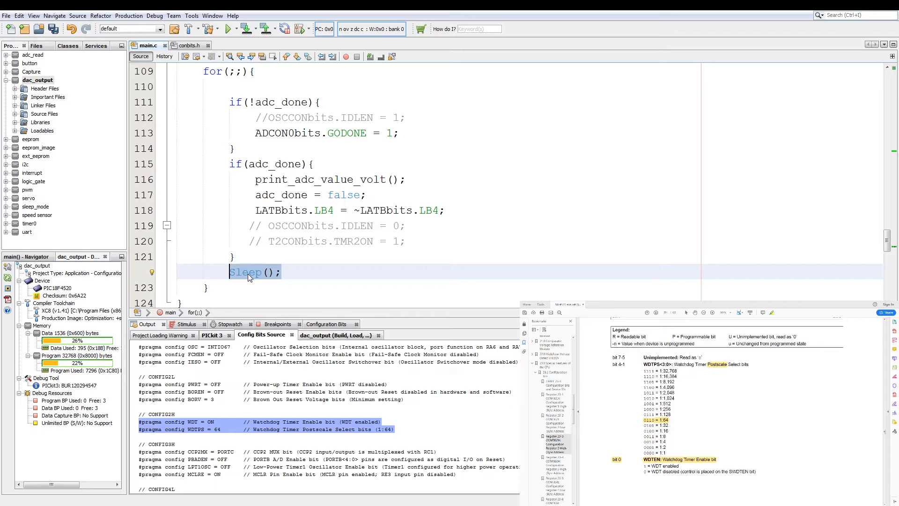
click(279, 272)
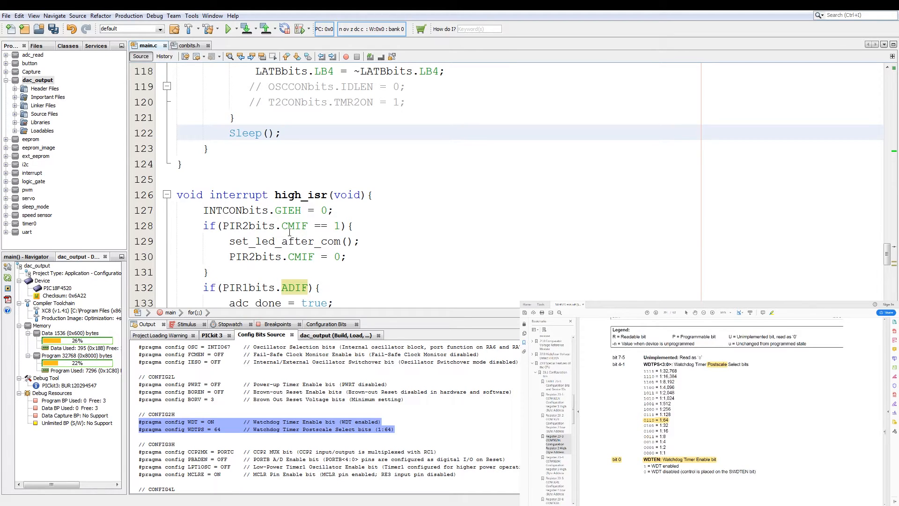
click(281, 133)
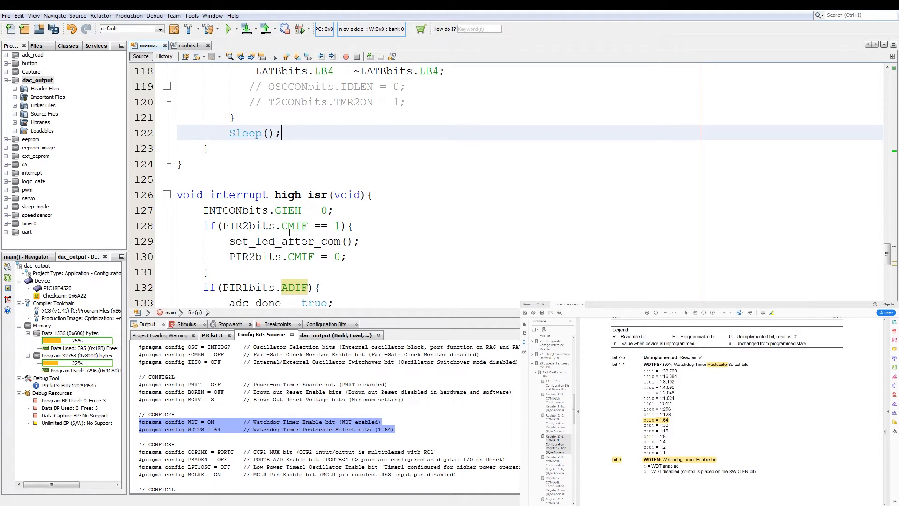